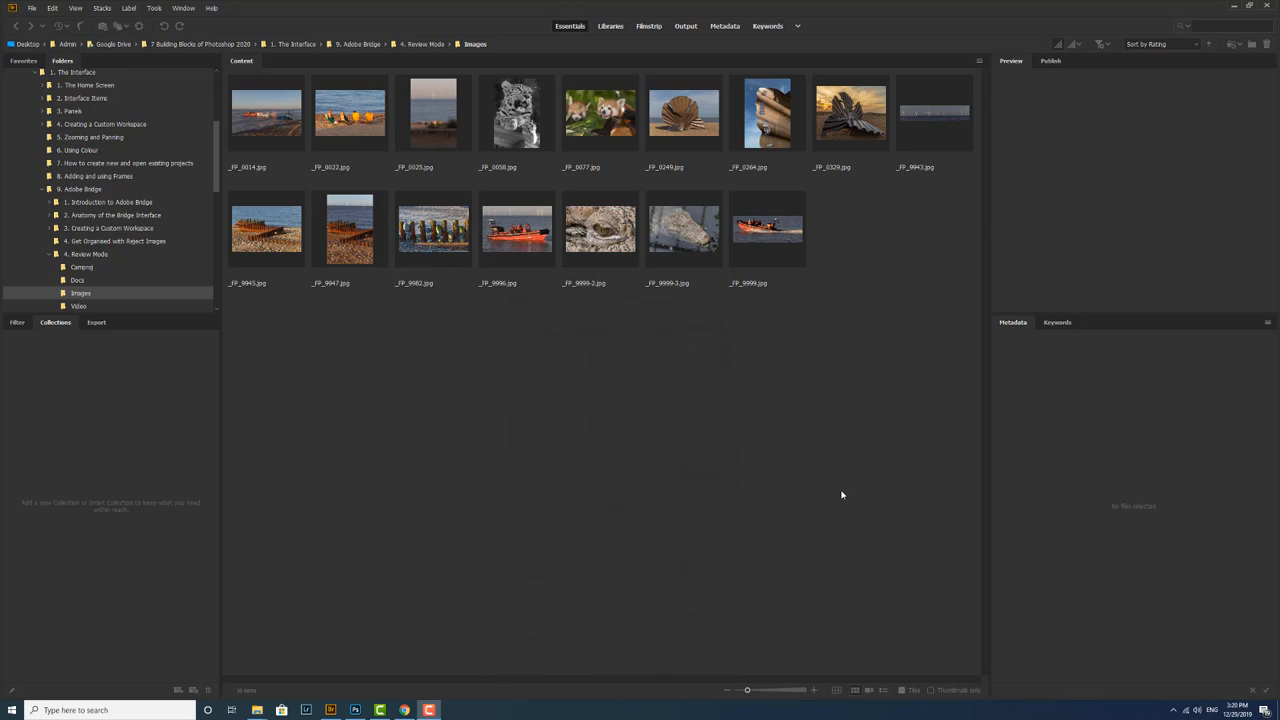
pyautogui.moveTo(276, 490)
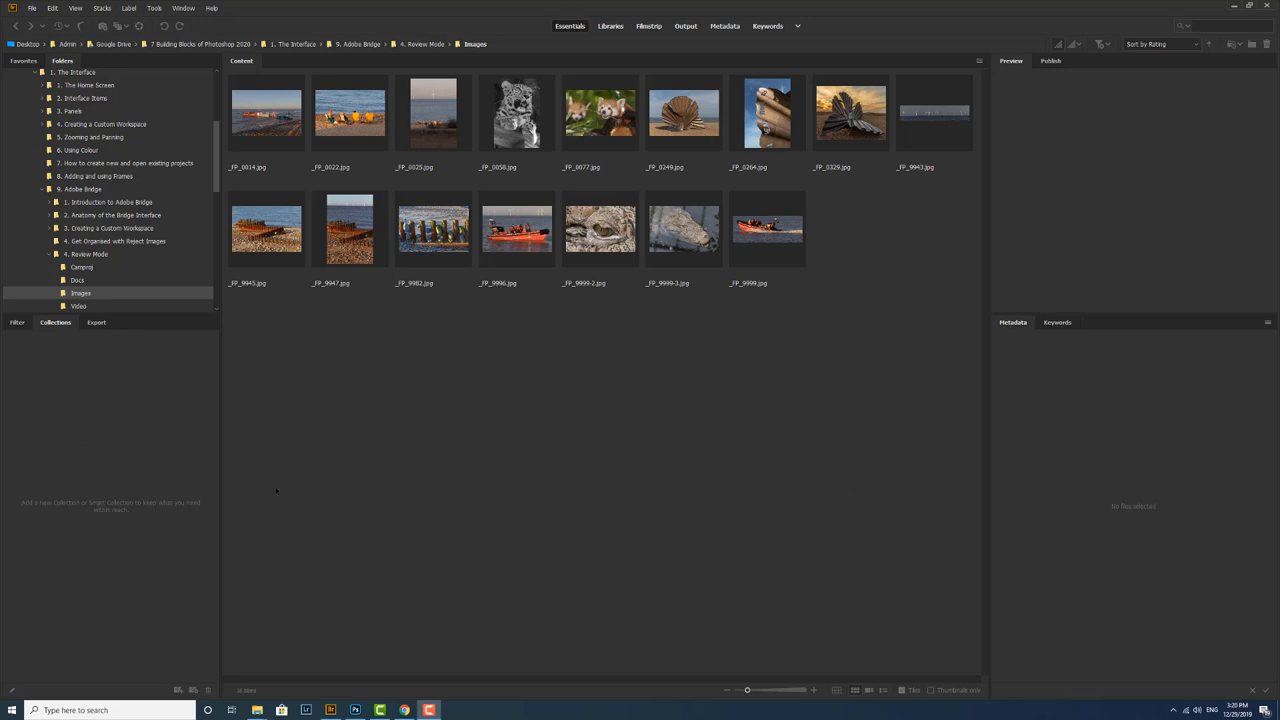
pyautogui.moveTo(596, 376)
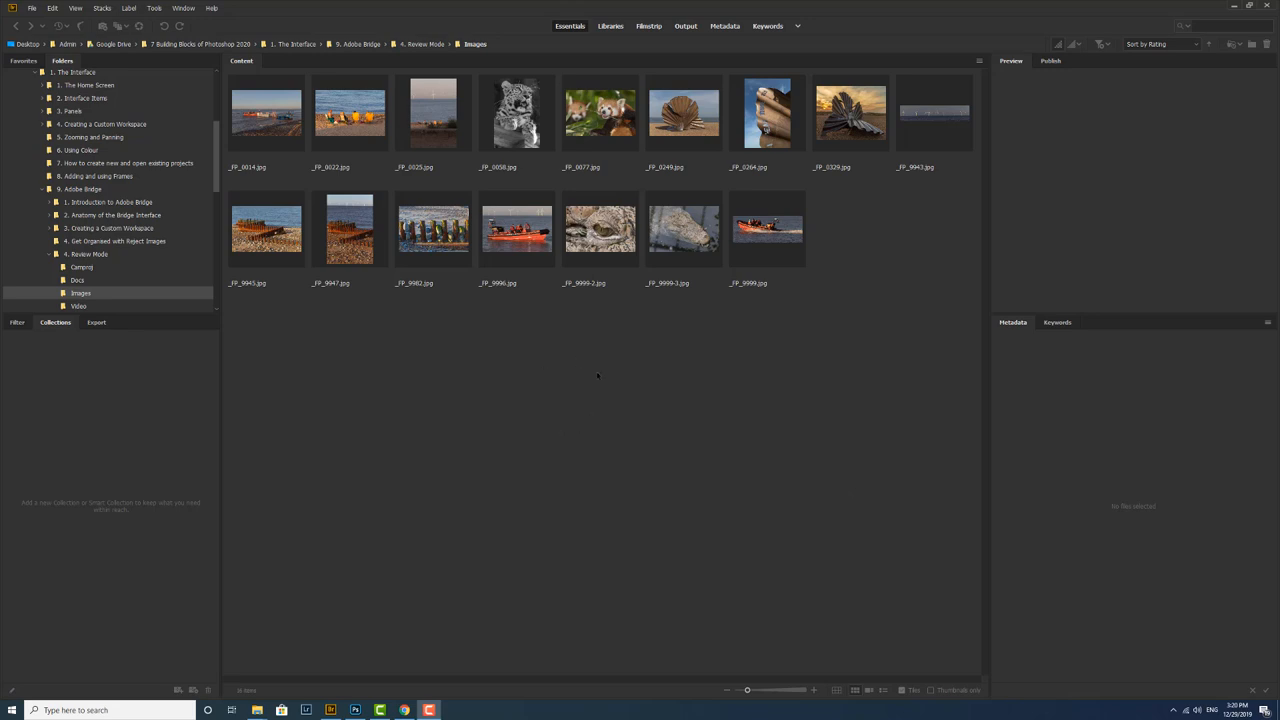
pyautogui.moveTo(512, 408)
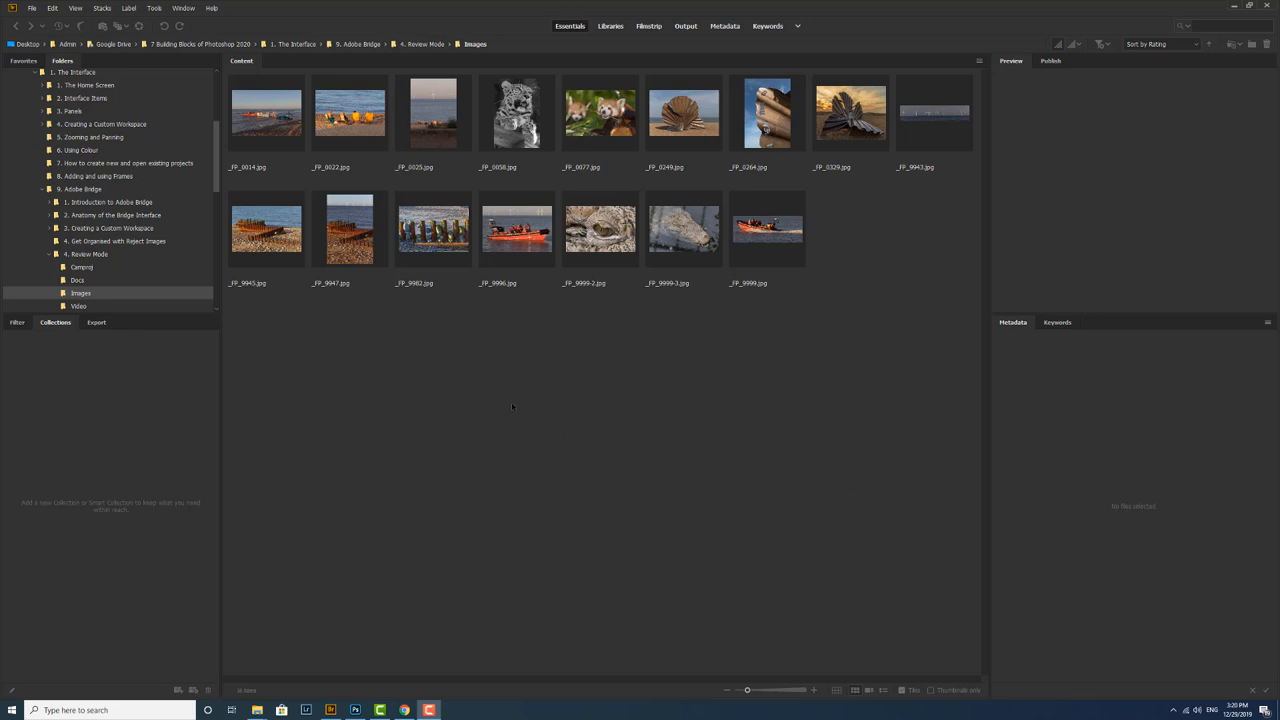
pyautogui.moveTo(296, 402)
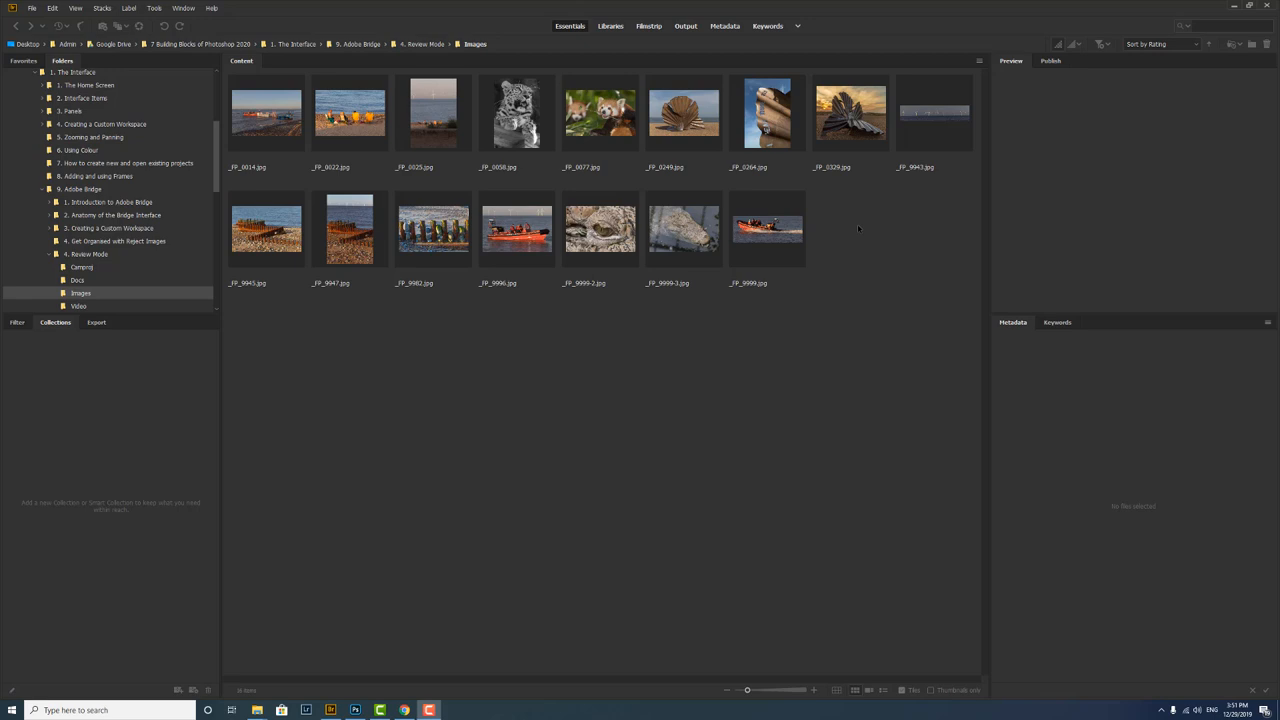
pyautogui.moveTo(858, 222)
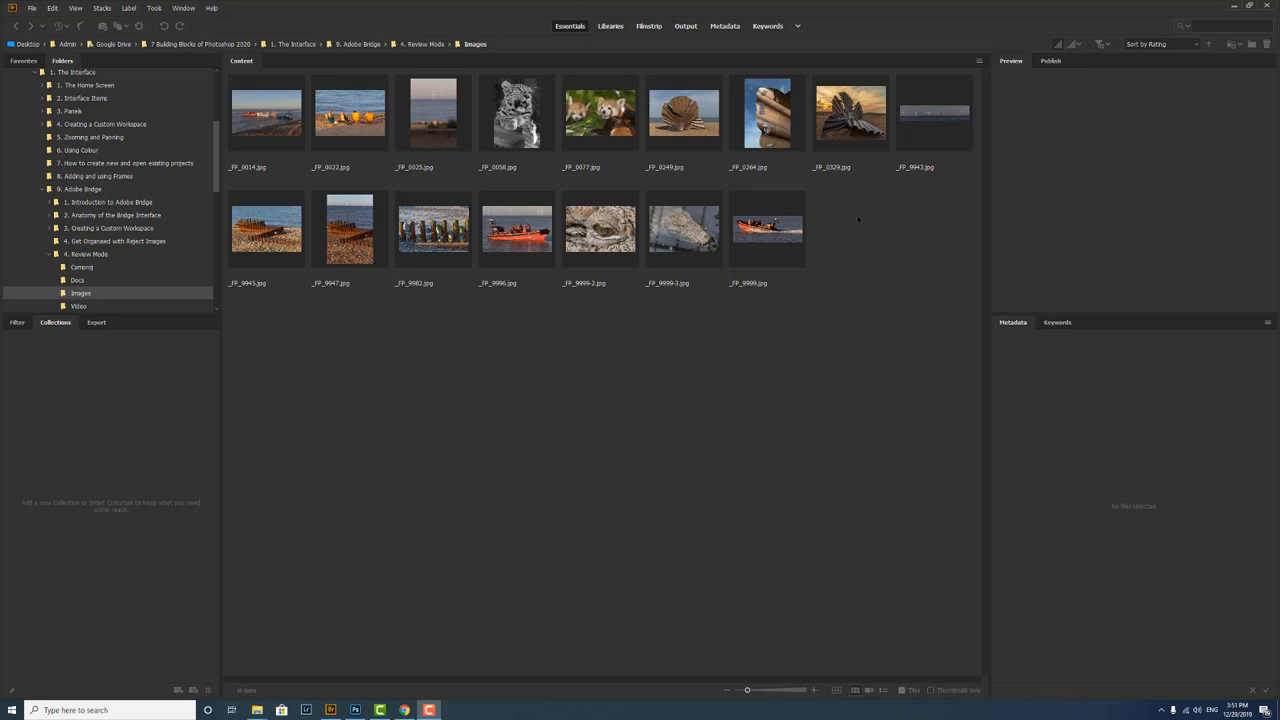
pyautogui.moveTo(868, 284)
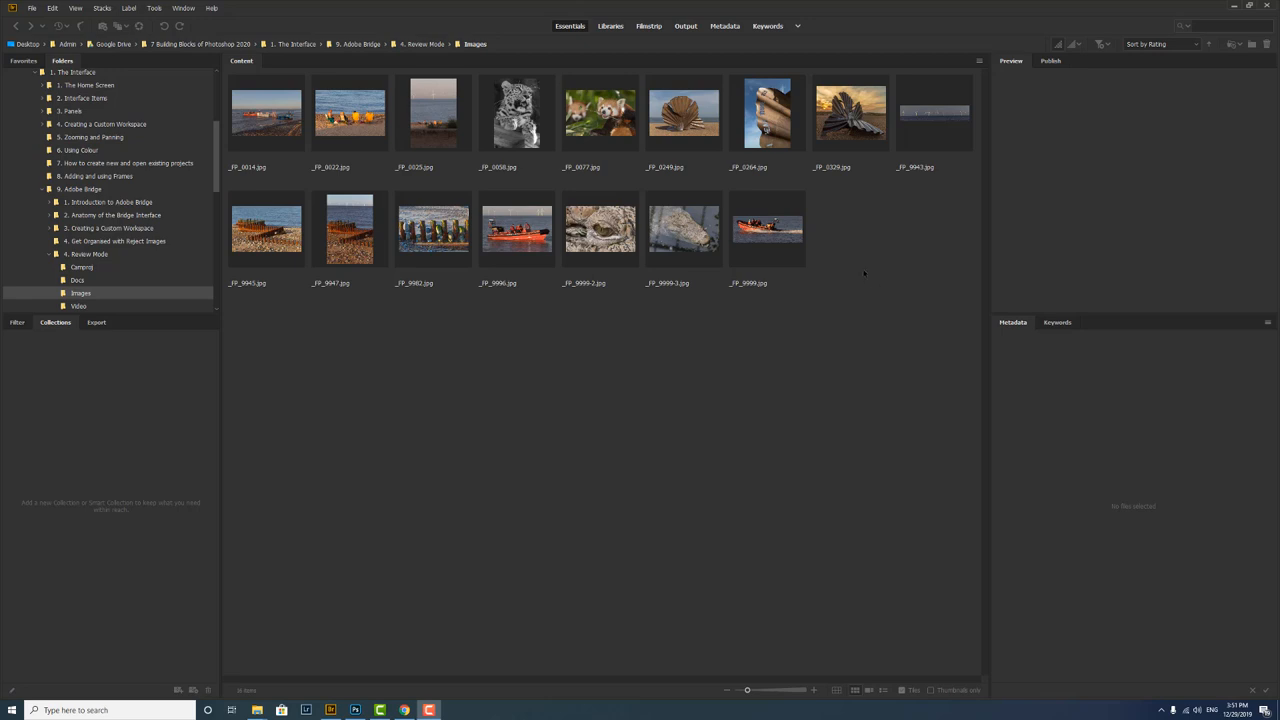
# Ctrl-select the beach chairs, sunset sculpture, wooden groynes and orange boat photos.
pyautogui.press('ctrl')
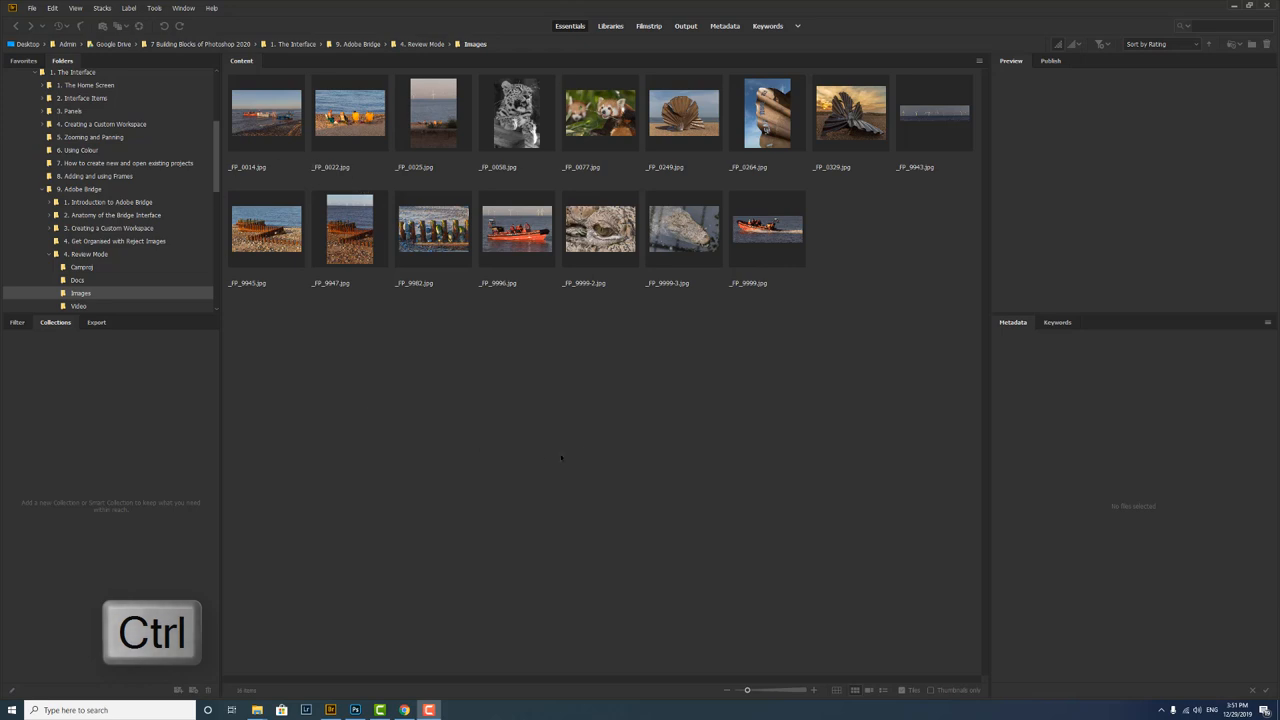
pyautogui.moveTo(358, 128)
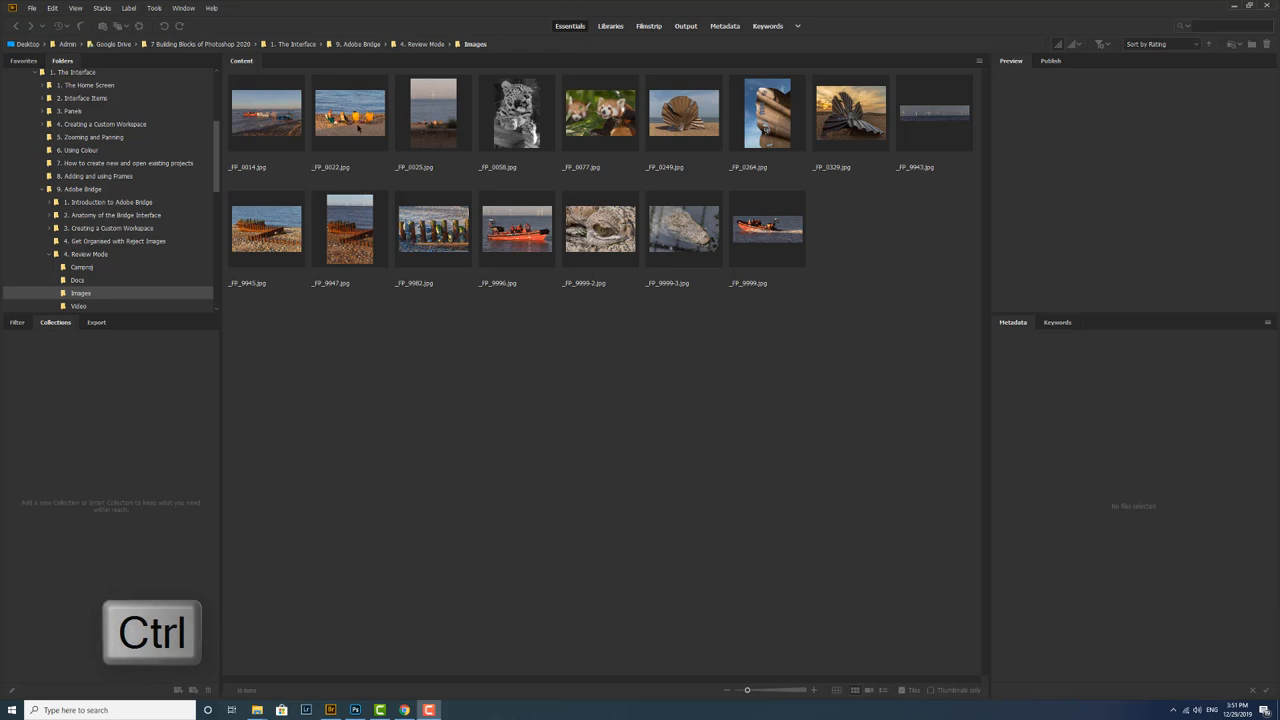
pyautogui.click(348, 112)
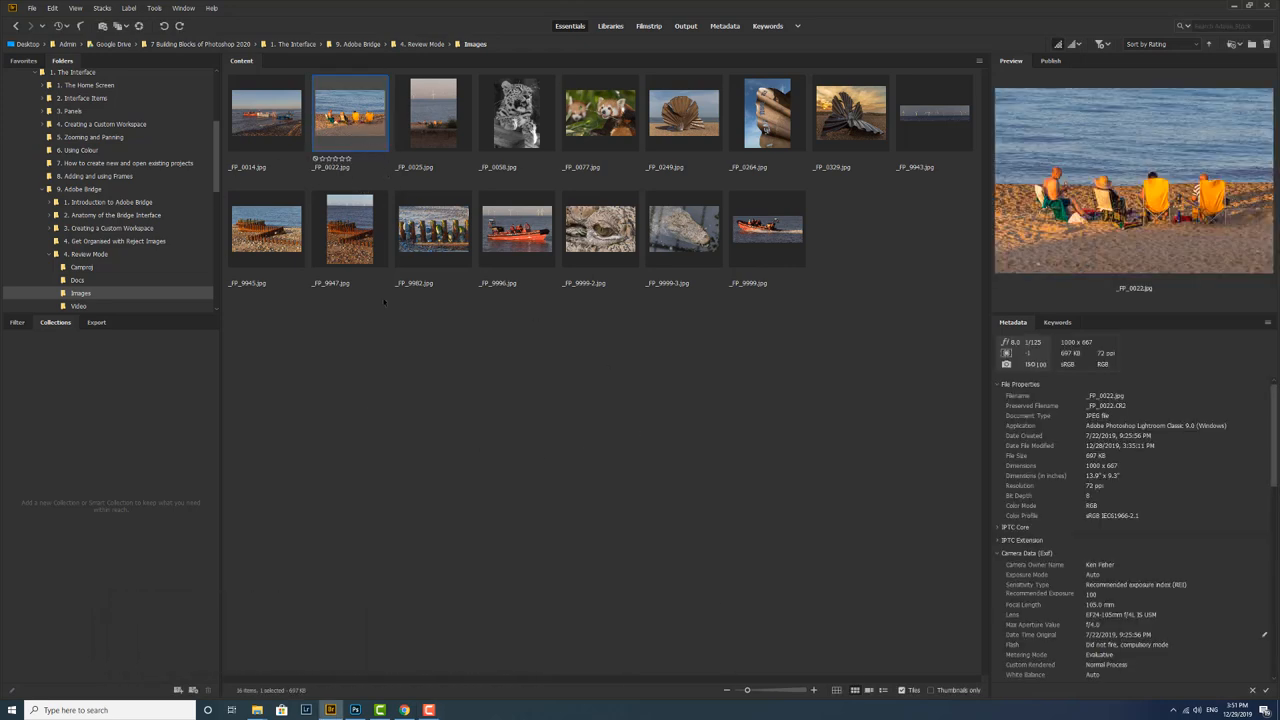
pyautogui.click(768, 228)
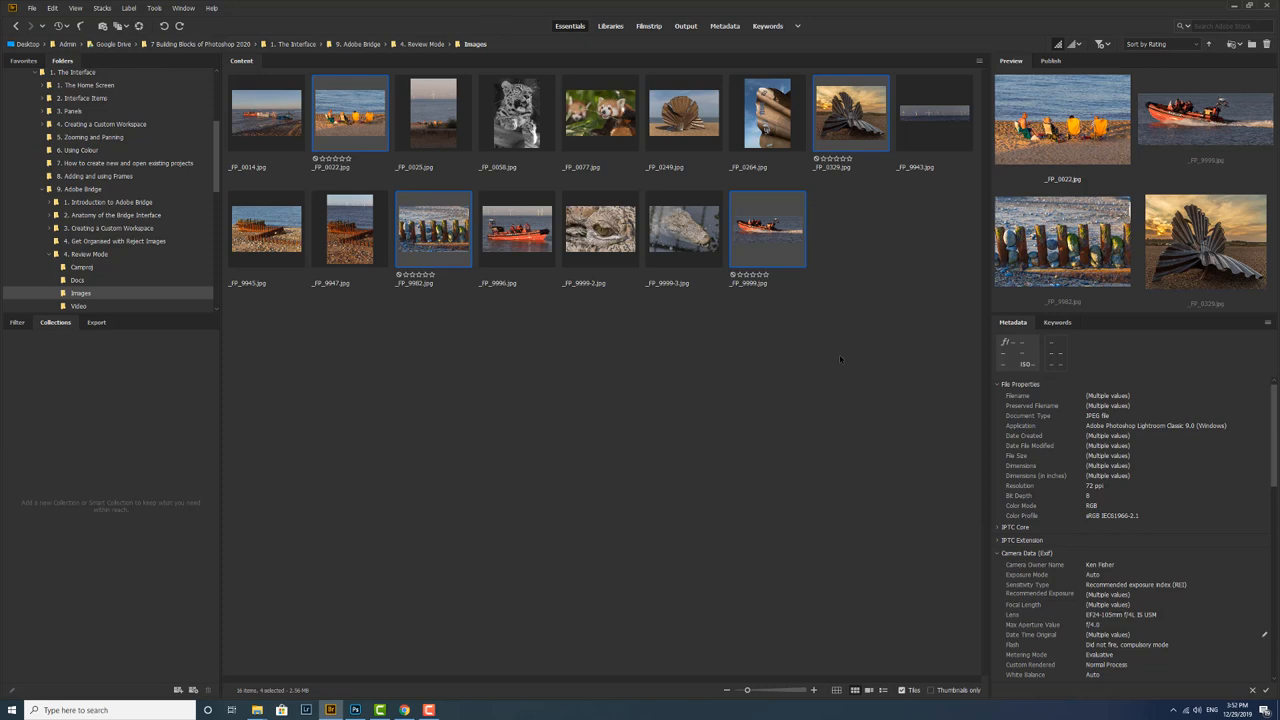
# Apply the Reject rating to the four selected photos via Label > Reject.
pyautogui.click(128, 8)
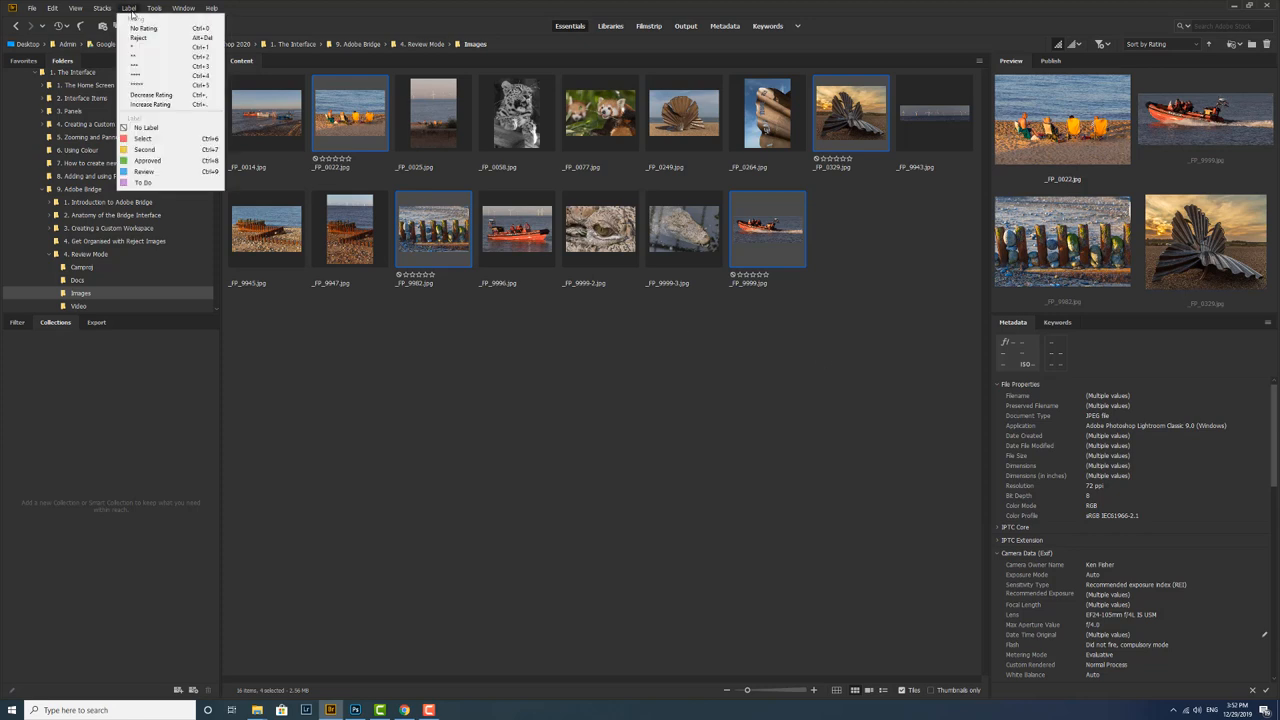
pyautogui.moveTo(140, 38)
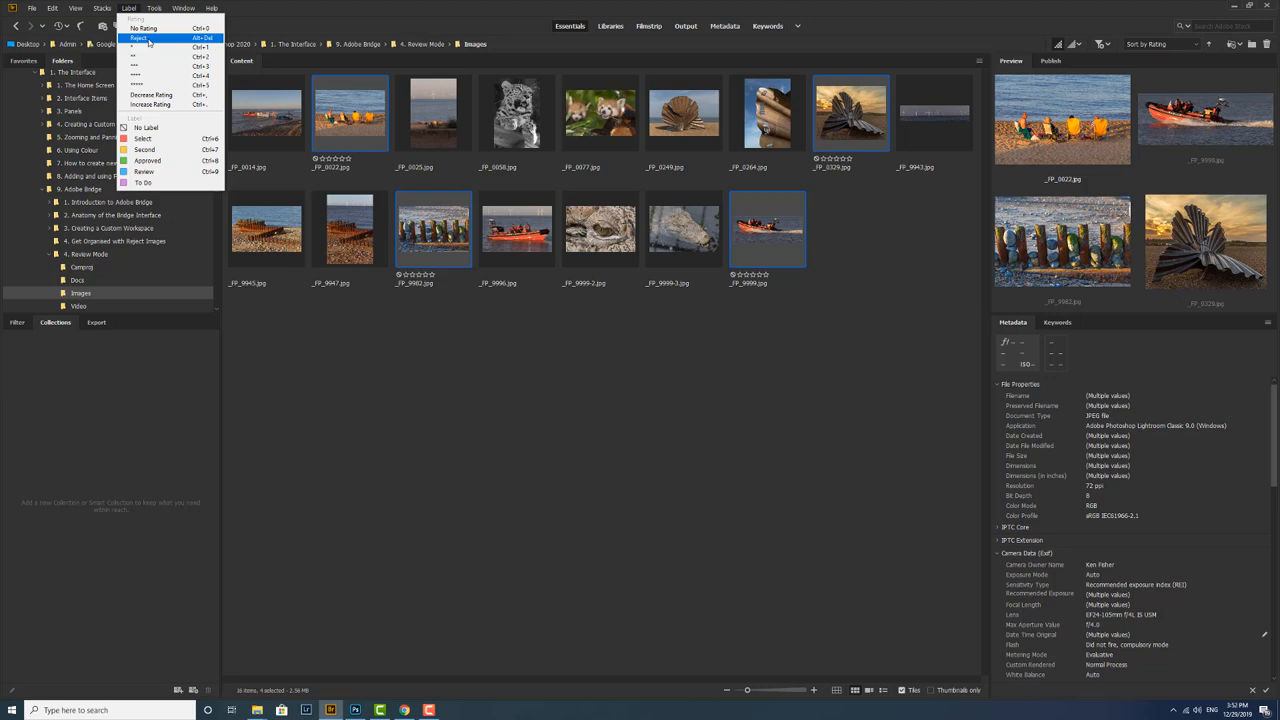
pyautogui.click(140, 38)
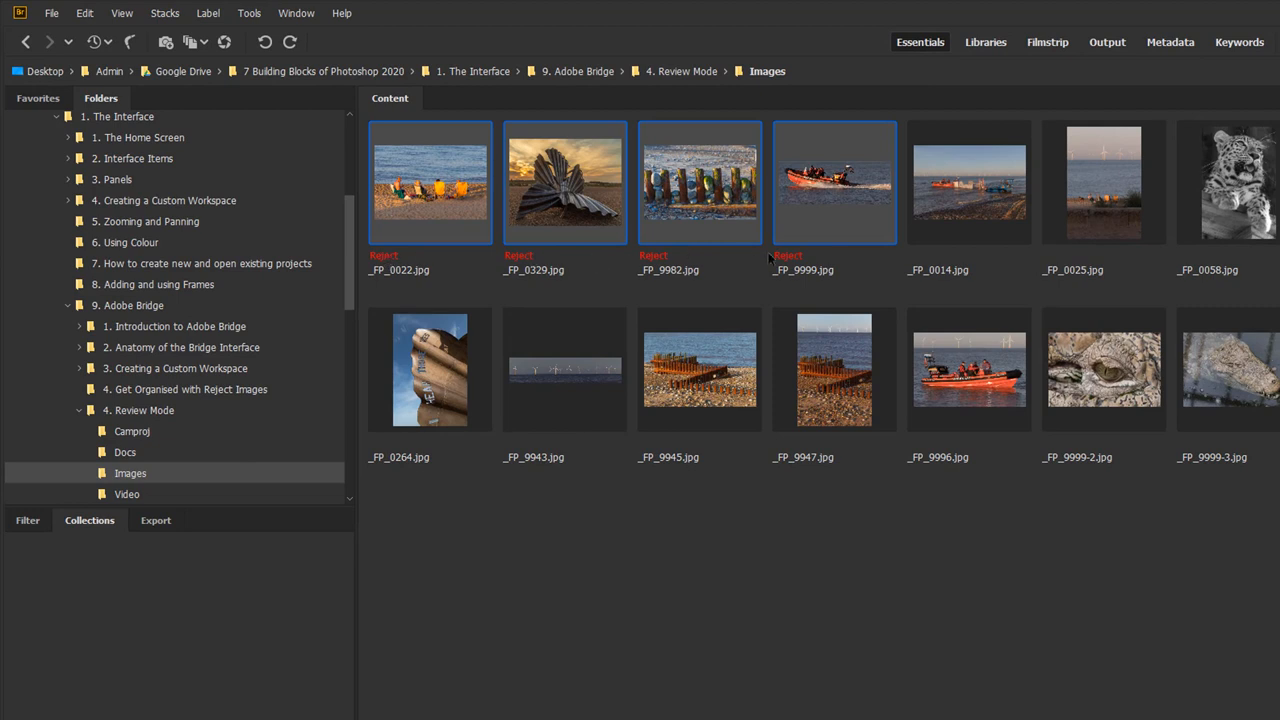
pyautogui.moveTo(768, 576)
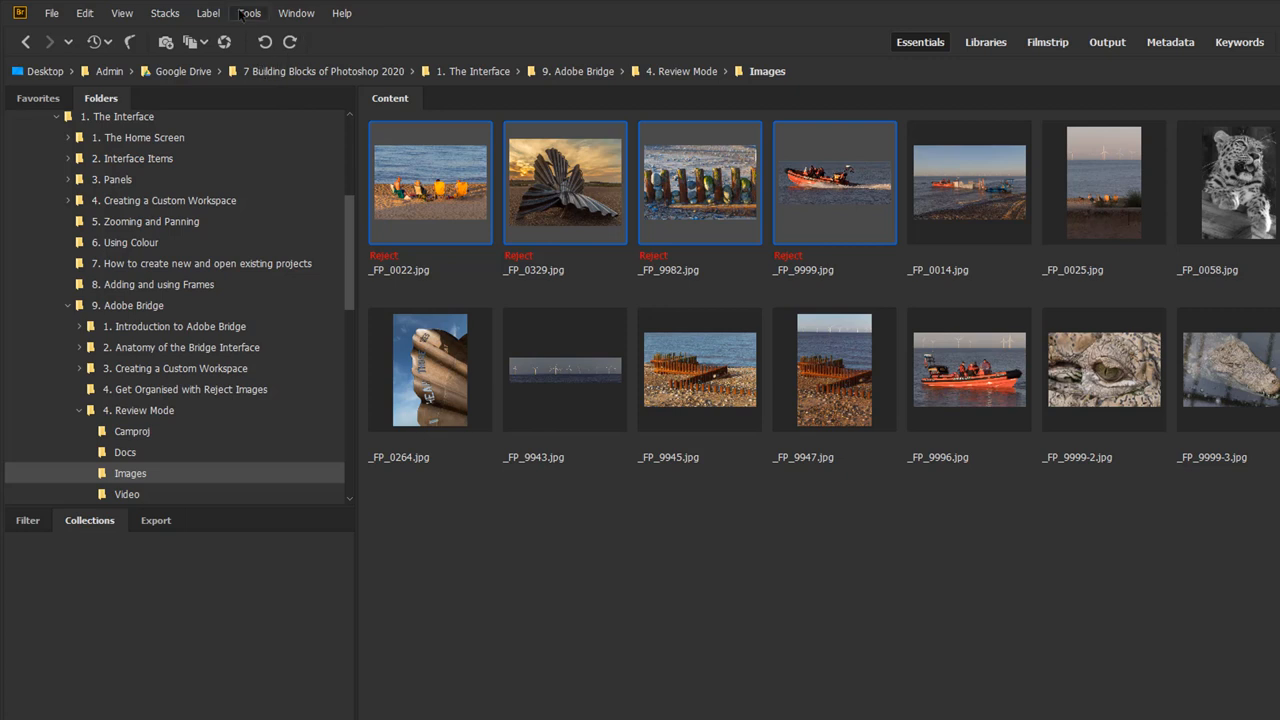
# Turn off Show Reject Files so the eleven unrejected photos remain in the grid.
pyautogui.click(120, 12)
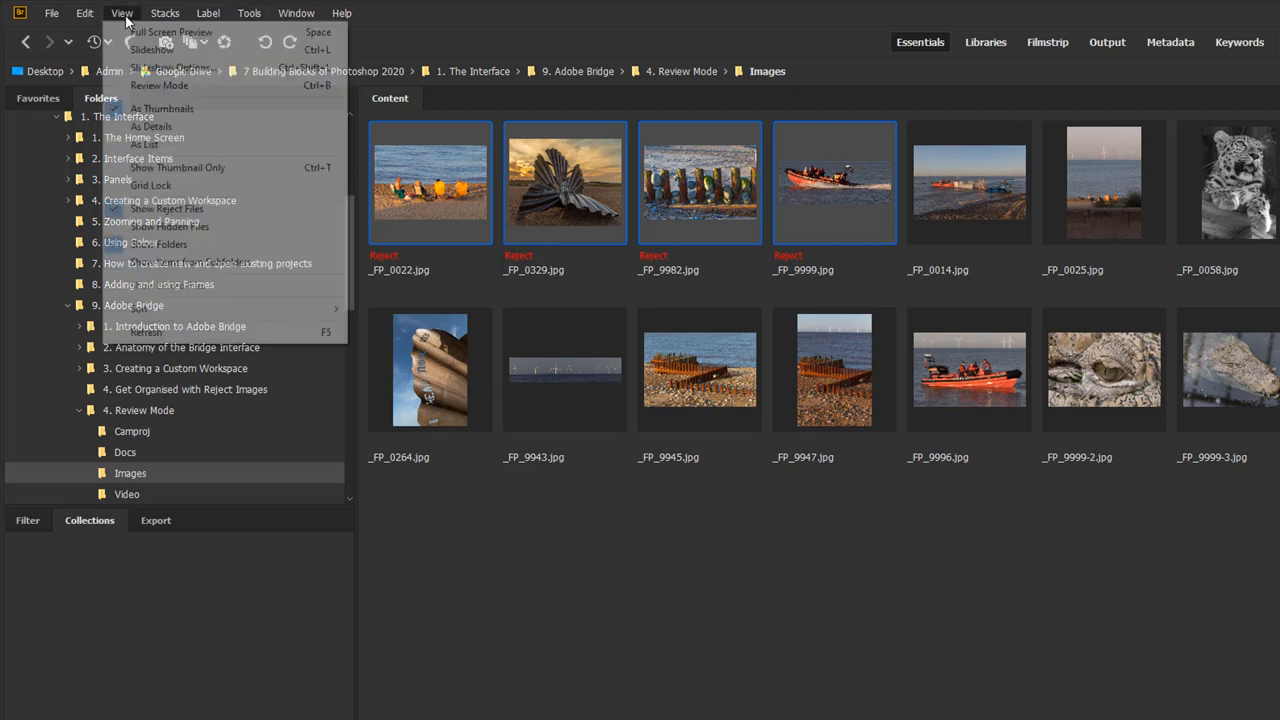
pyautogui.moveTo(168, 208)
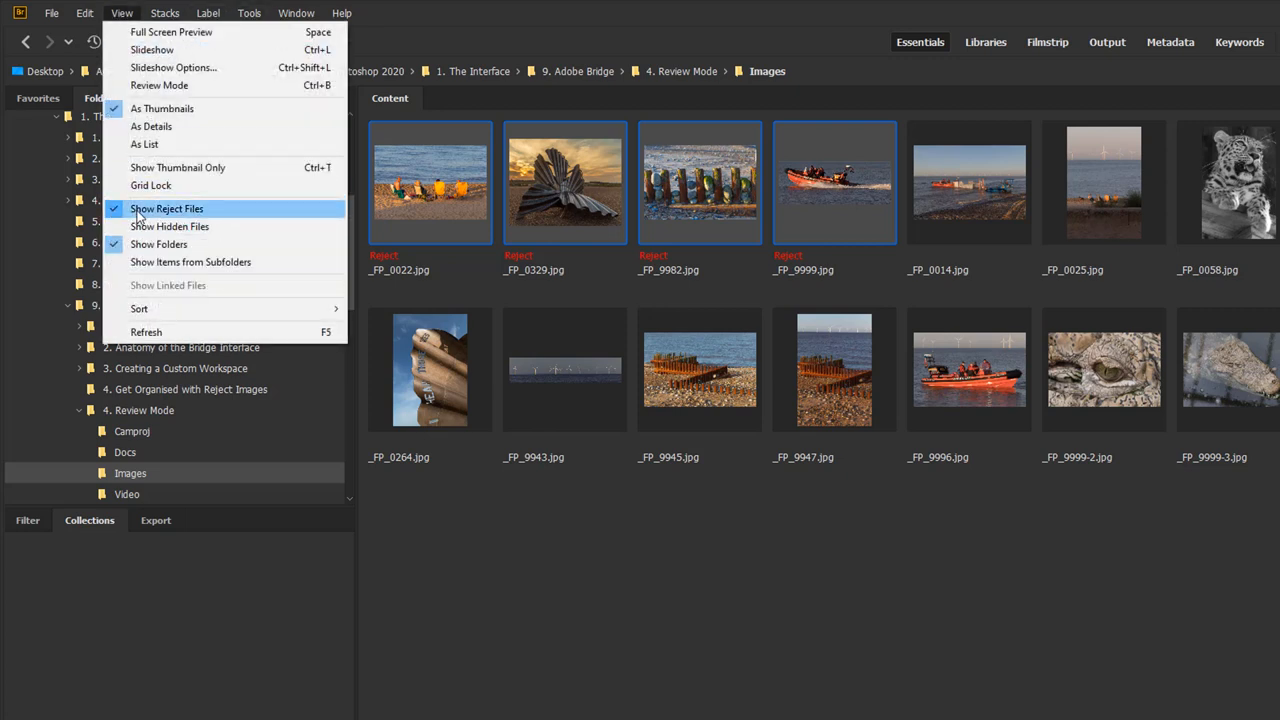
pyautogui.moveTo(232, 212)
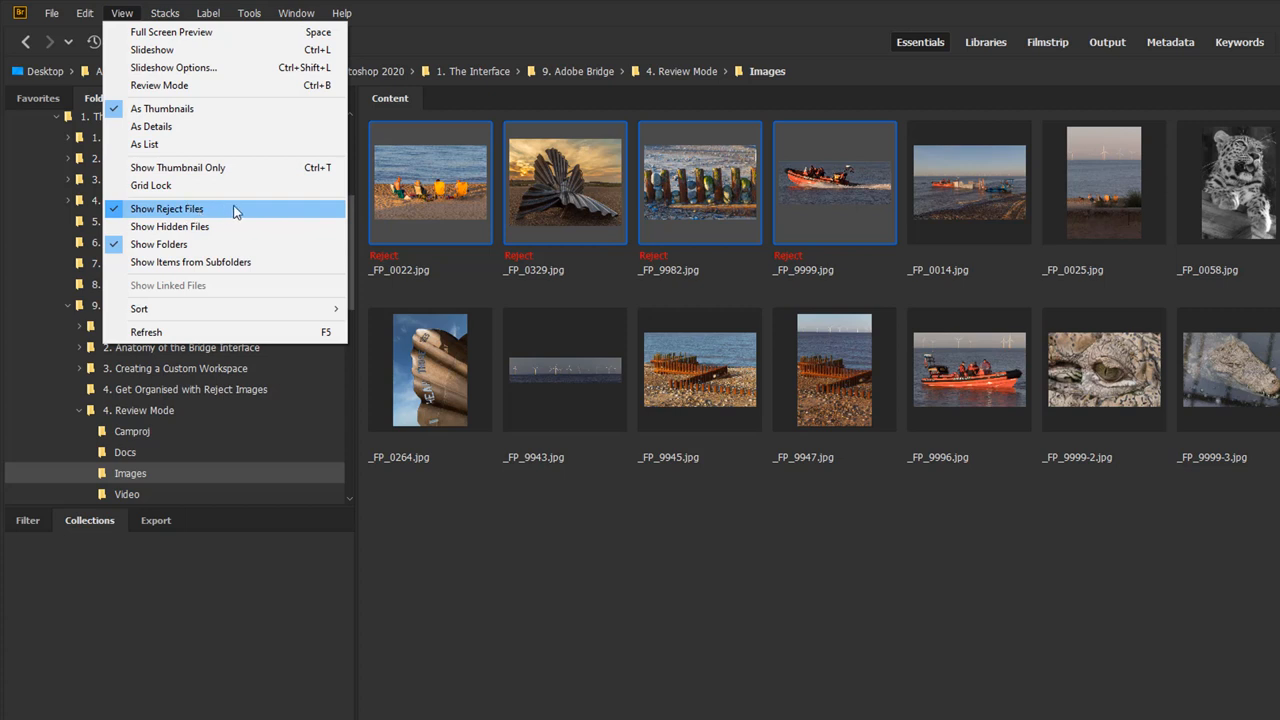
pyautogui.moveTo(148, 216)
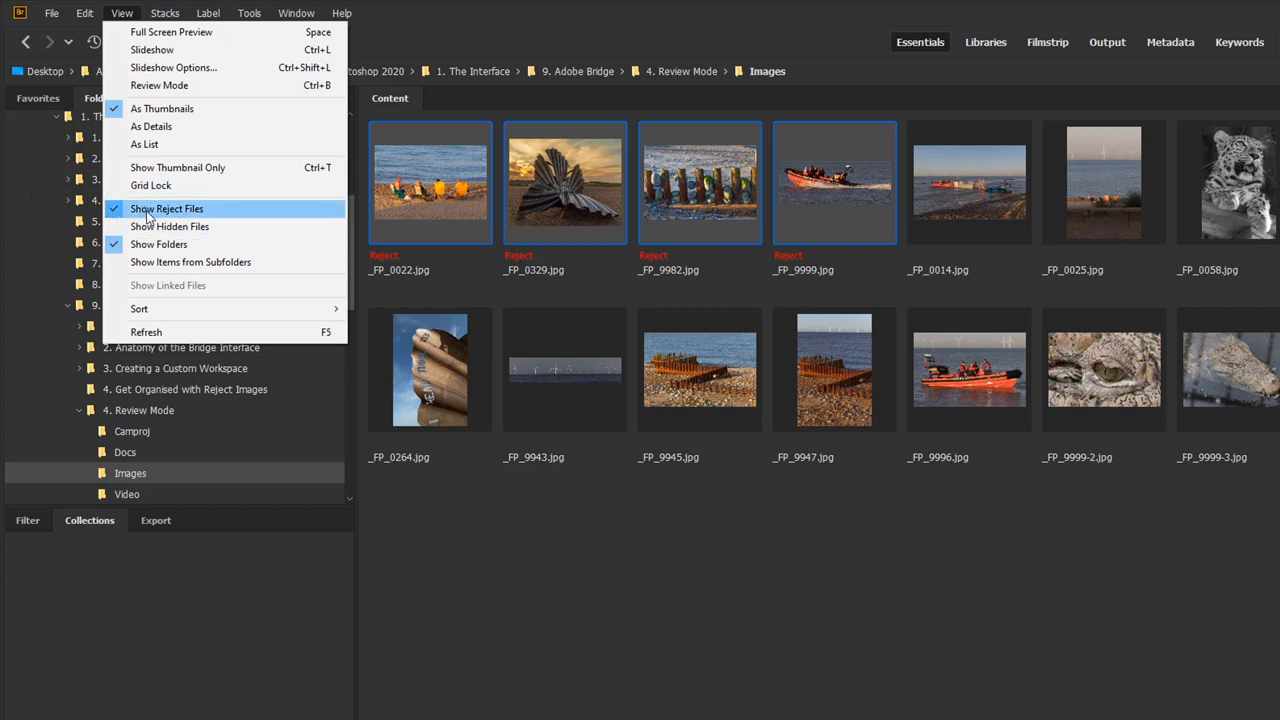
pyautogui.moveTo(168, 226)
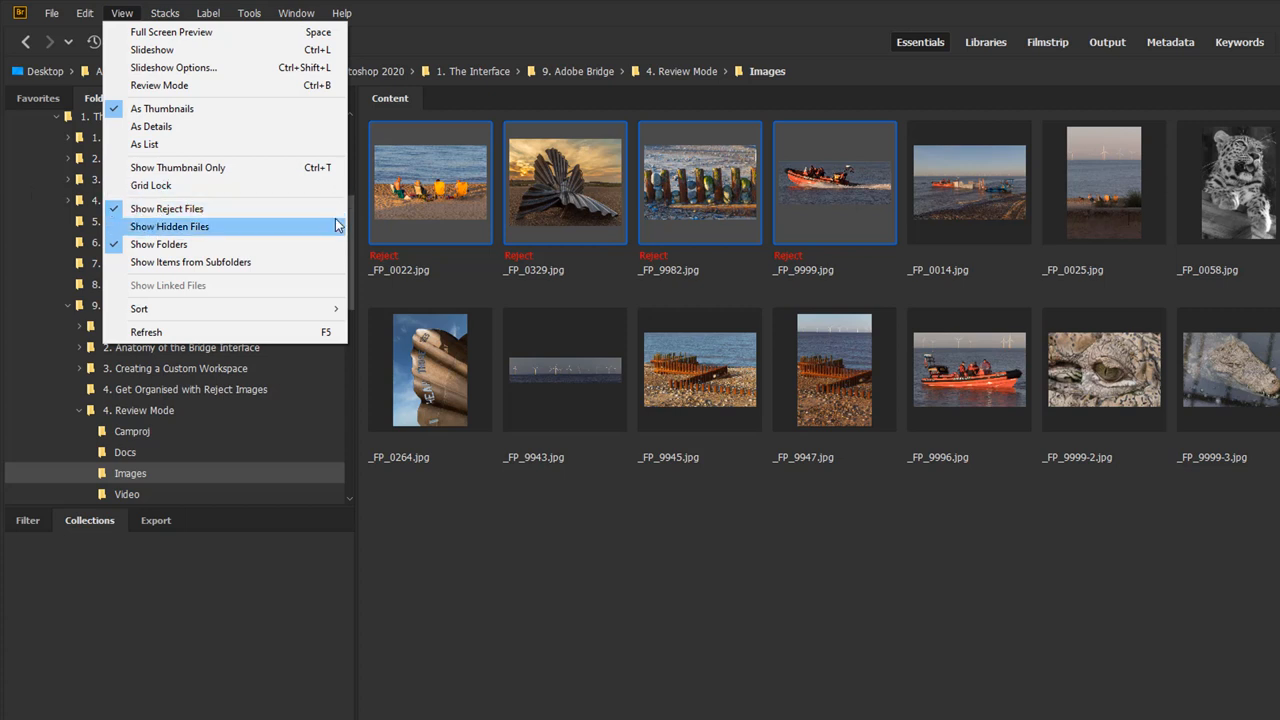
pyautogui.moveTo(168, 208)
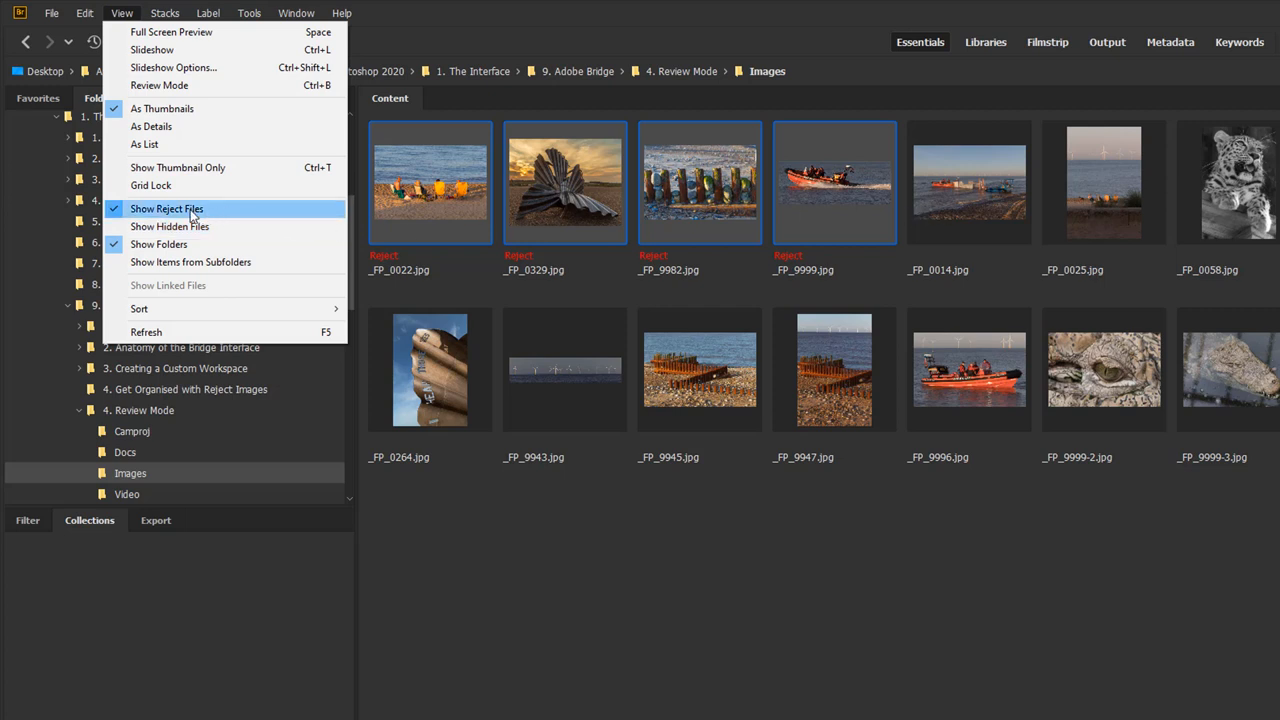
pyautogui.click(168, 208)
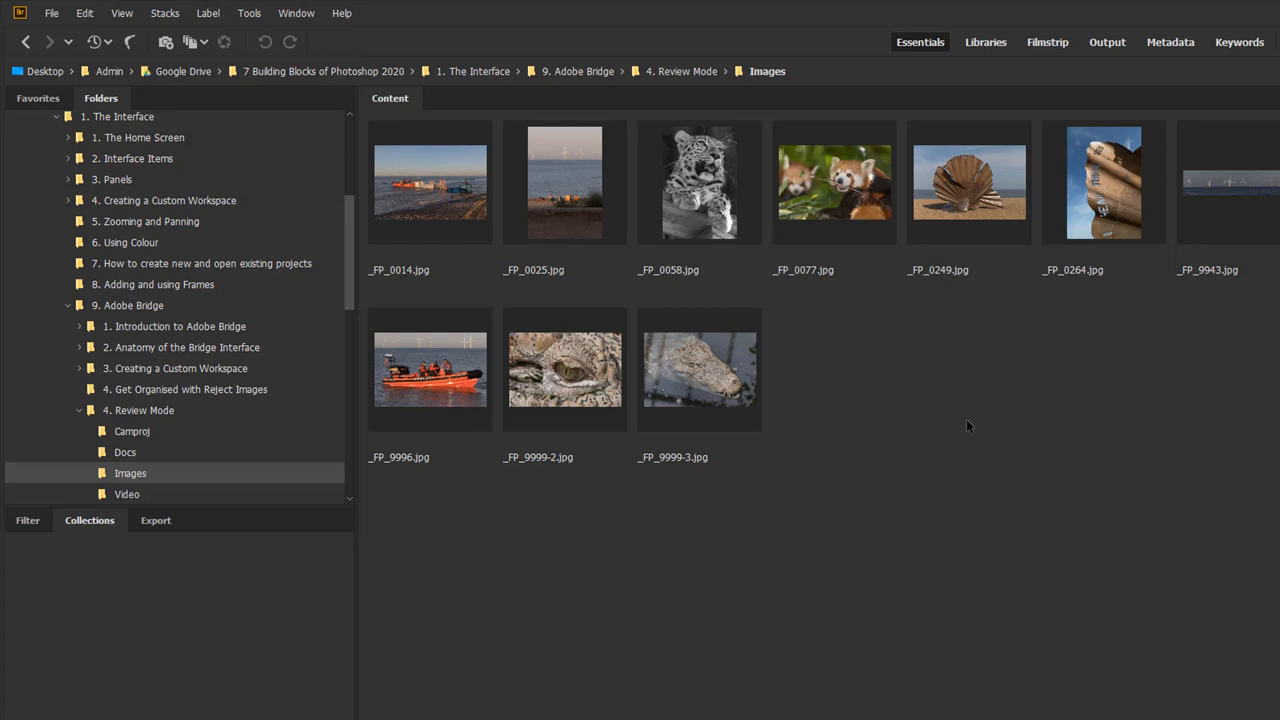
pyautogui.moveTo(740, 340)
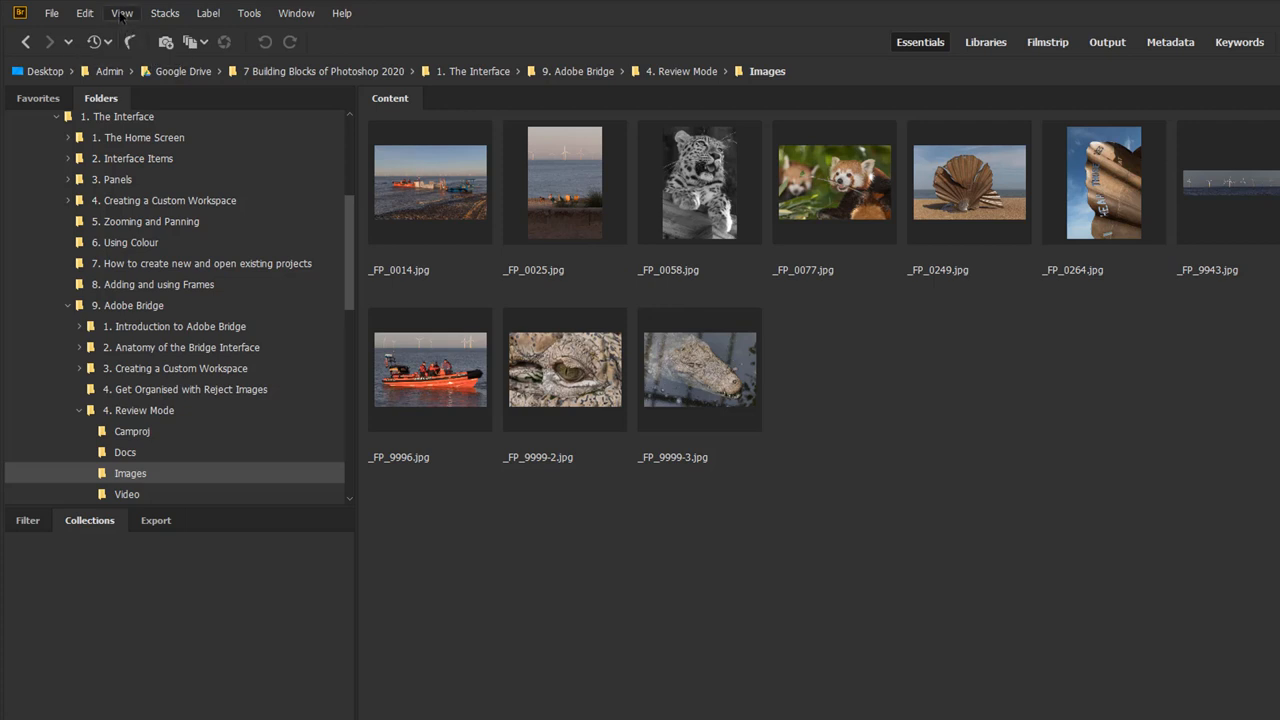
# Turn Show Reject Files back on so the four rejected photos reappear.
pyautogui.click(120, 12)
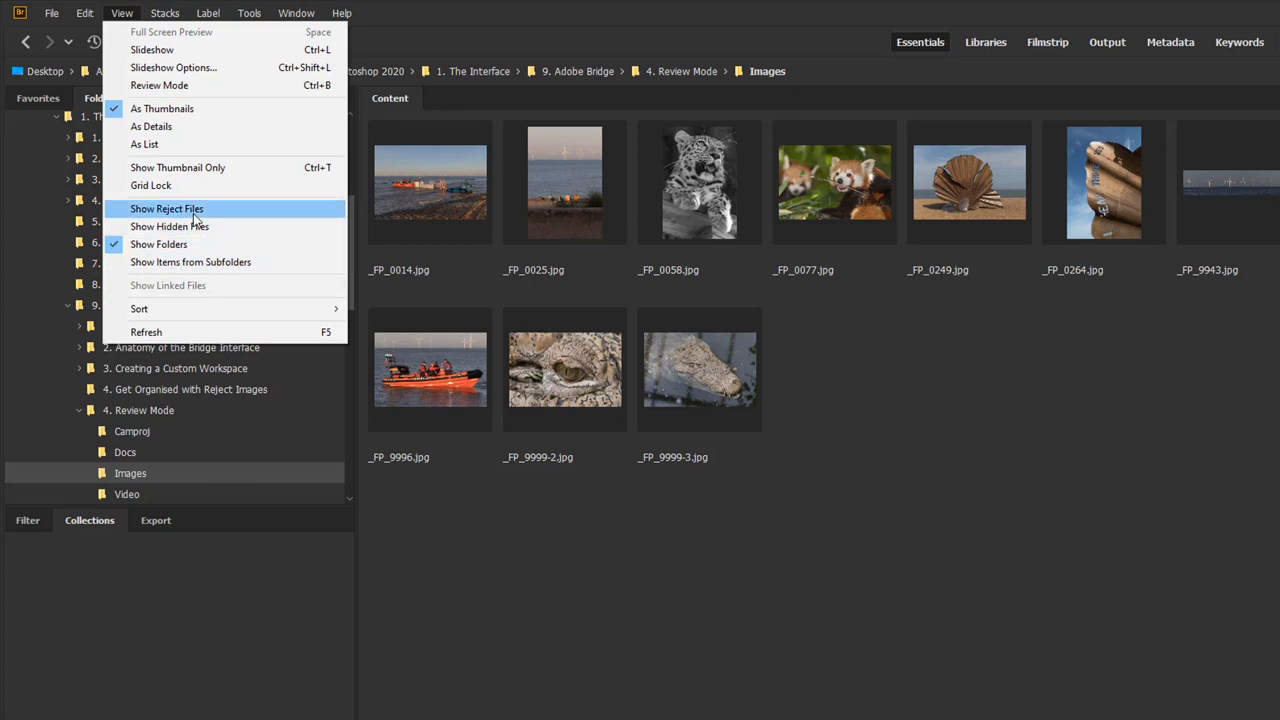
pyautogui.click(166, 208)
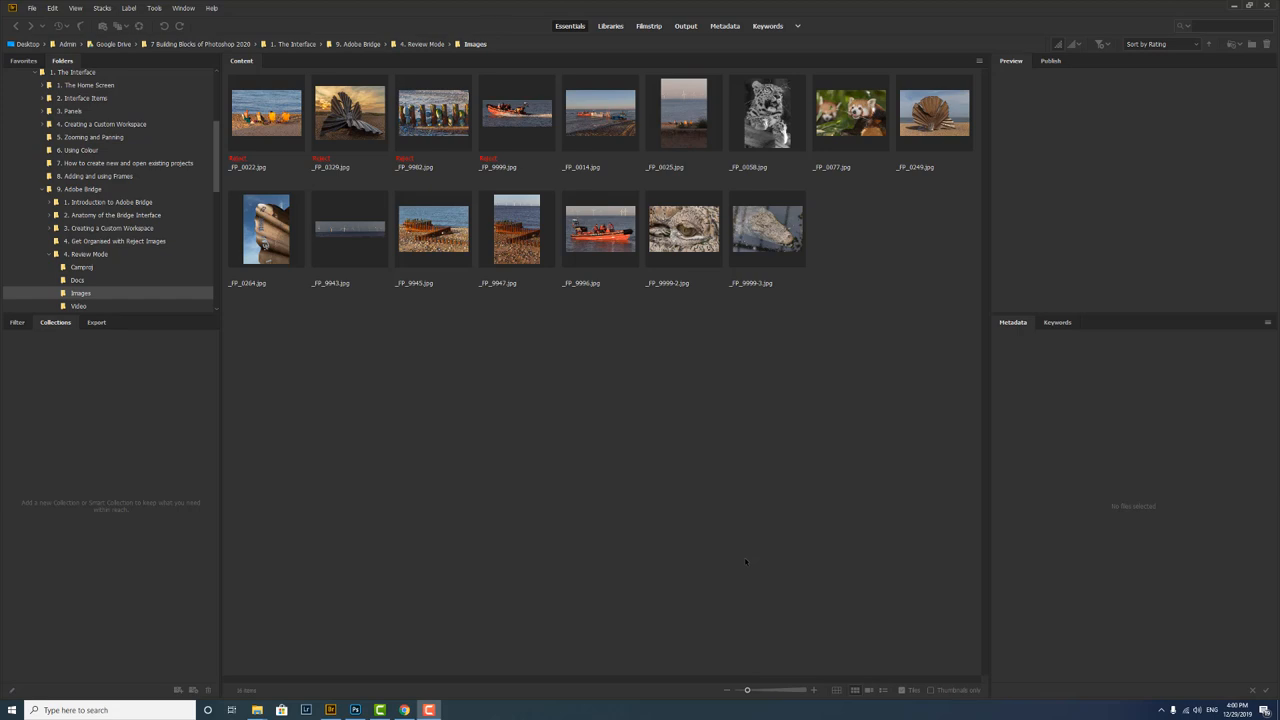
pyautogui.moveTo(778, 636)
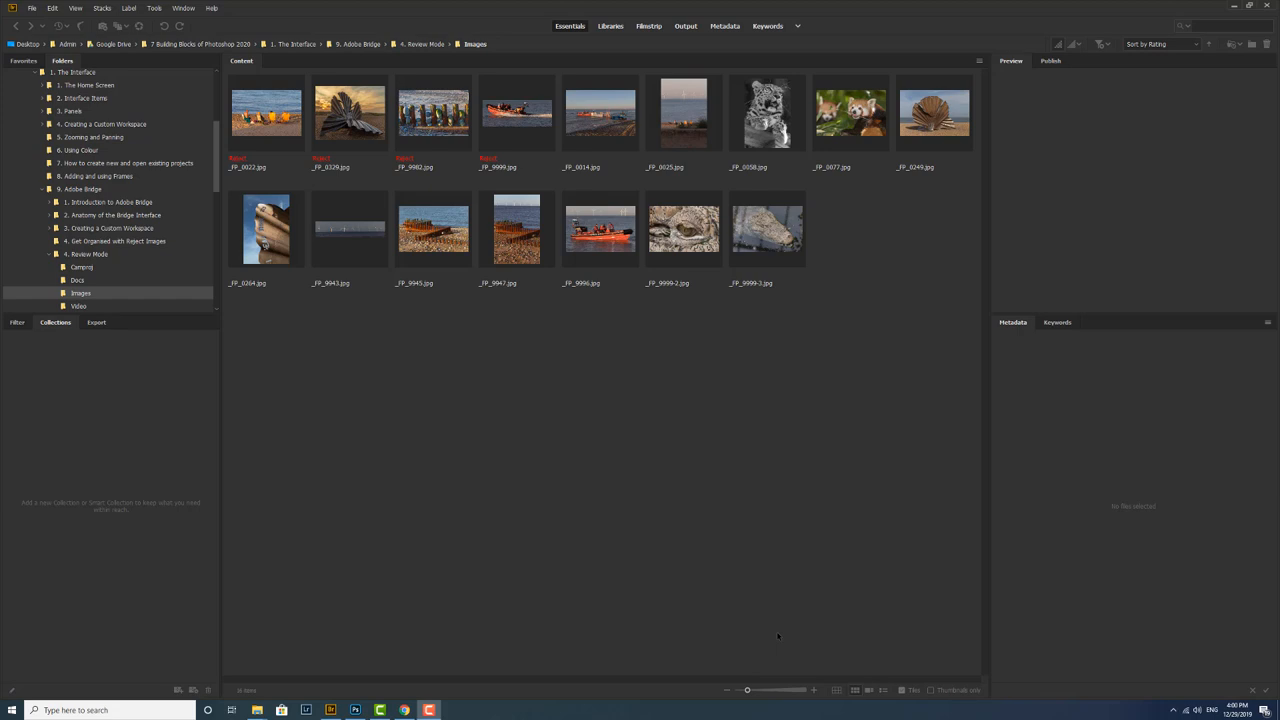
pyautogui.moveTo(264, 114)
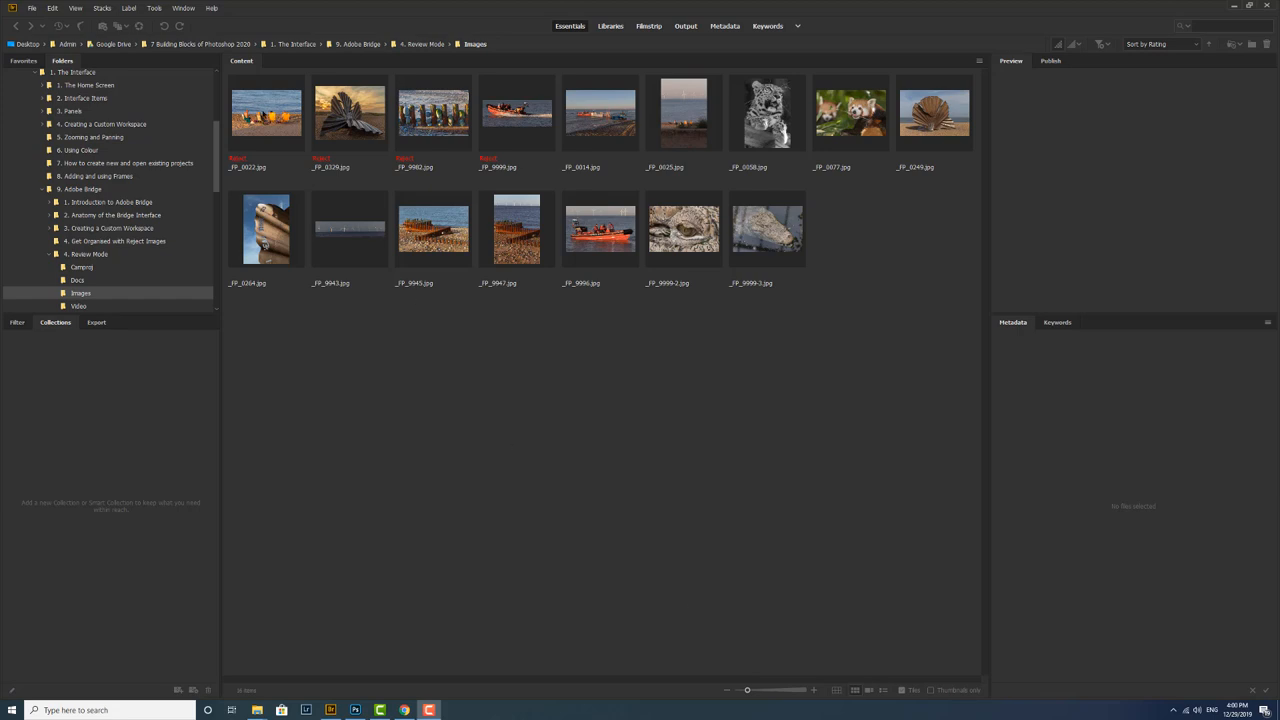
# Select the four Reject-labelled thumbnails together again.
pyautogui.click(266, 112)
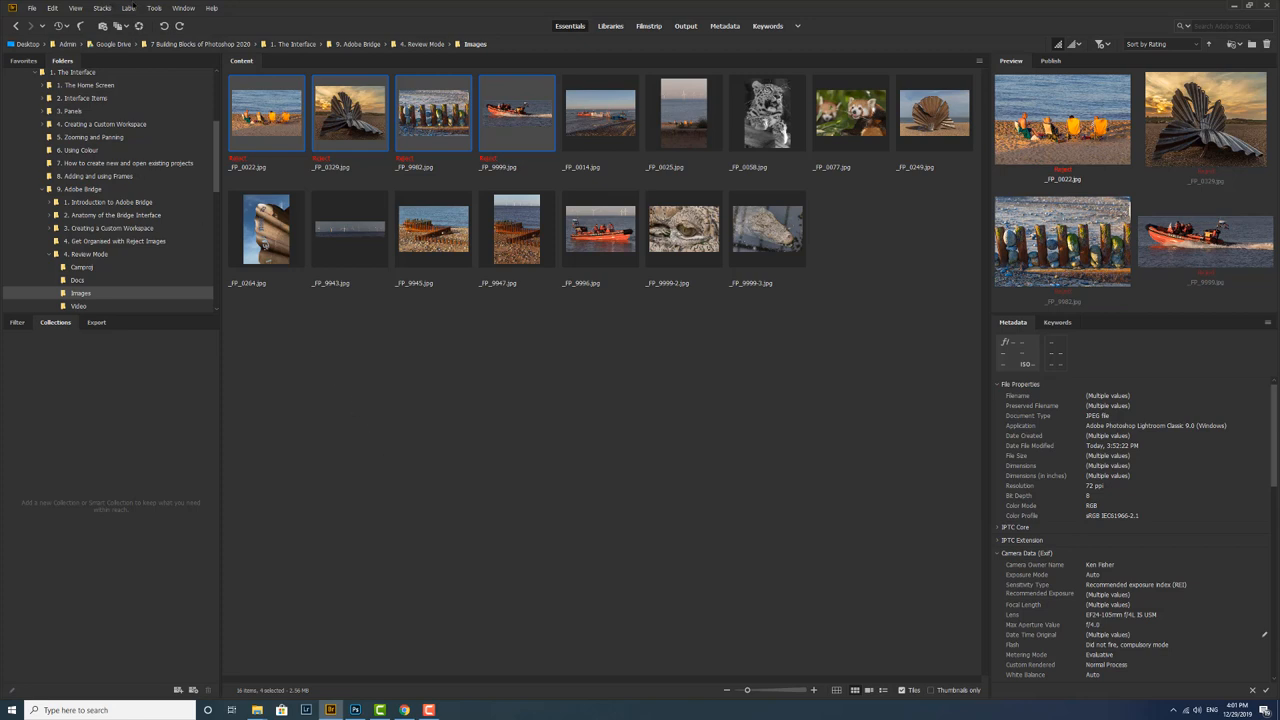
# Clear the Reject rating from the four photos with Label > No Rating.
pyautogui.click(128, 8)
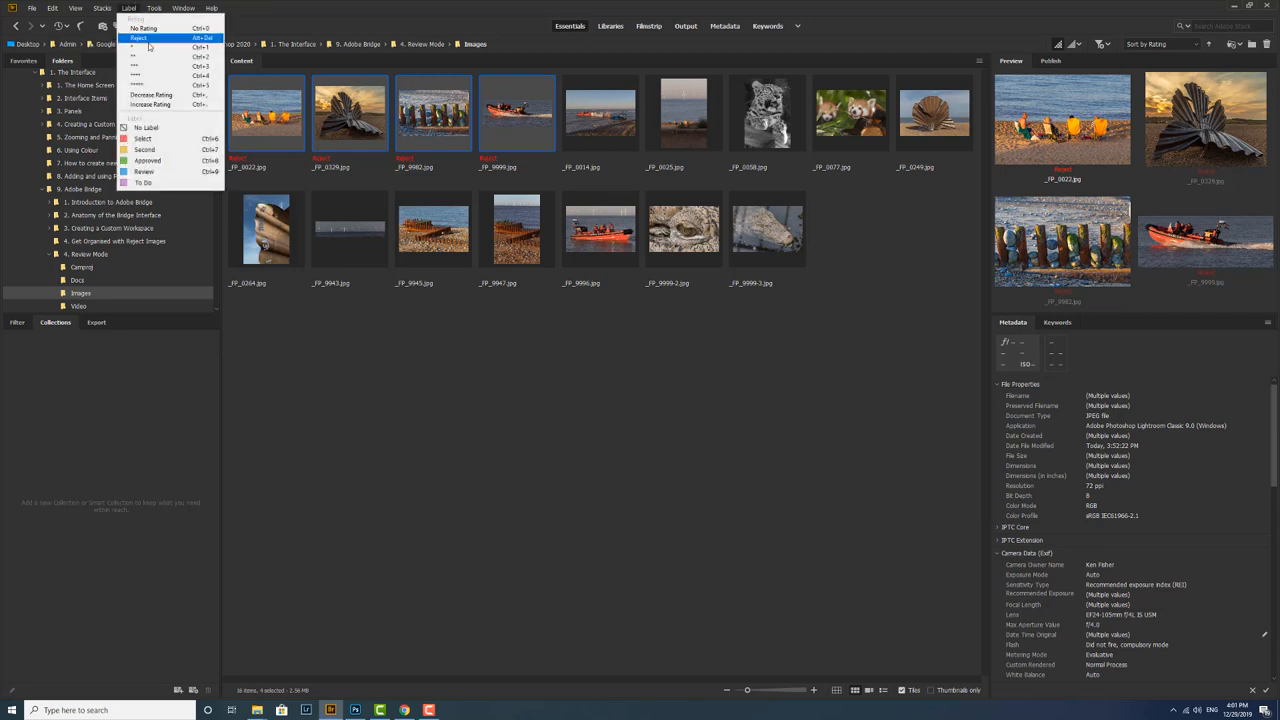
pyautogui.moveTo(142, 28)
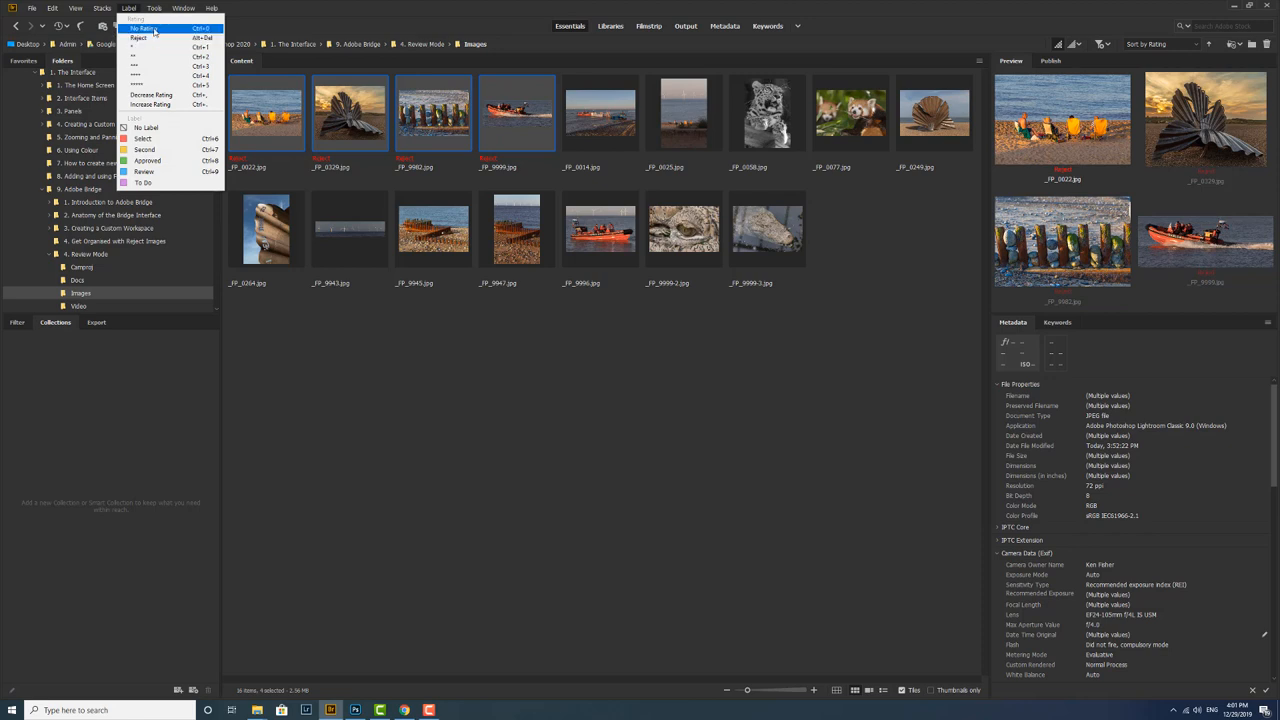
pyautogui.click(142, 28)
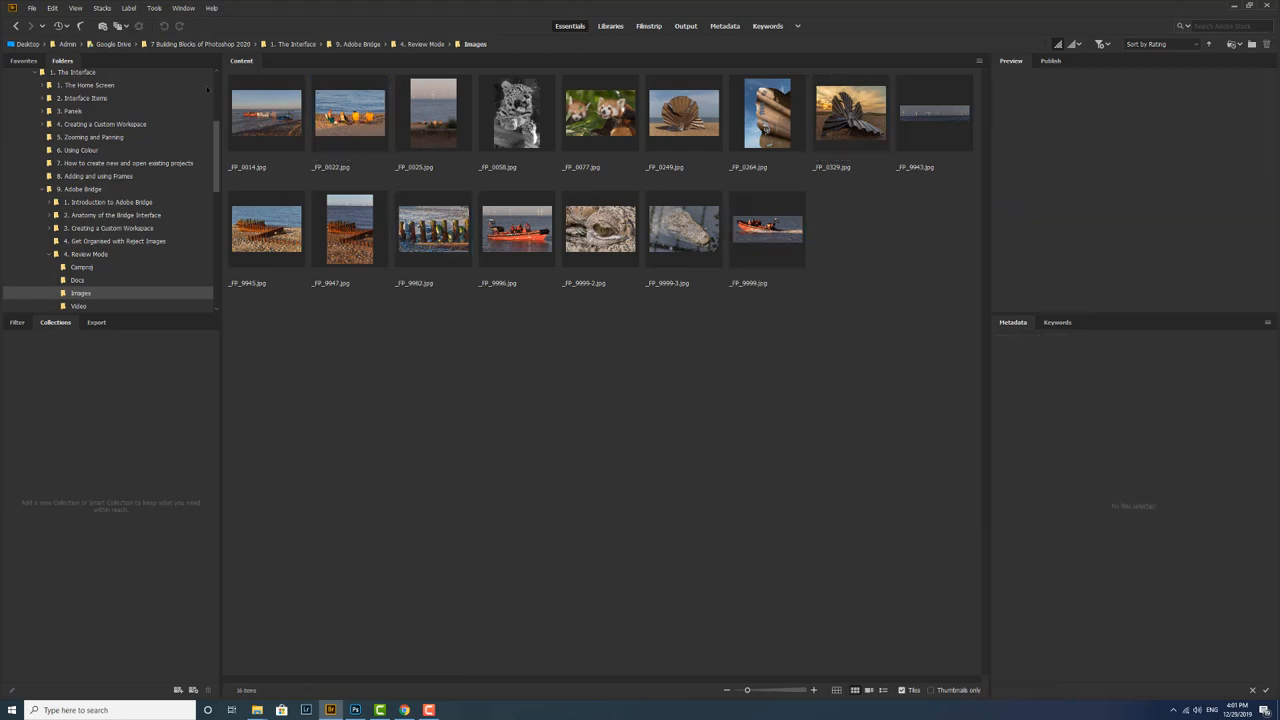
pyautogui.click(128, 8)
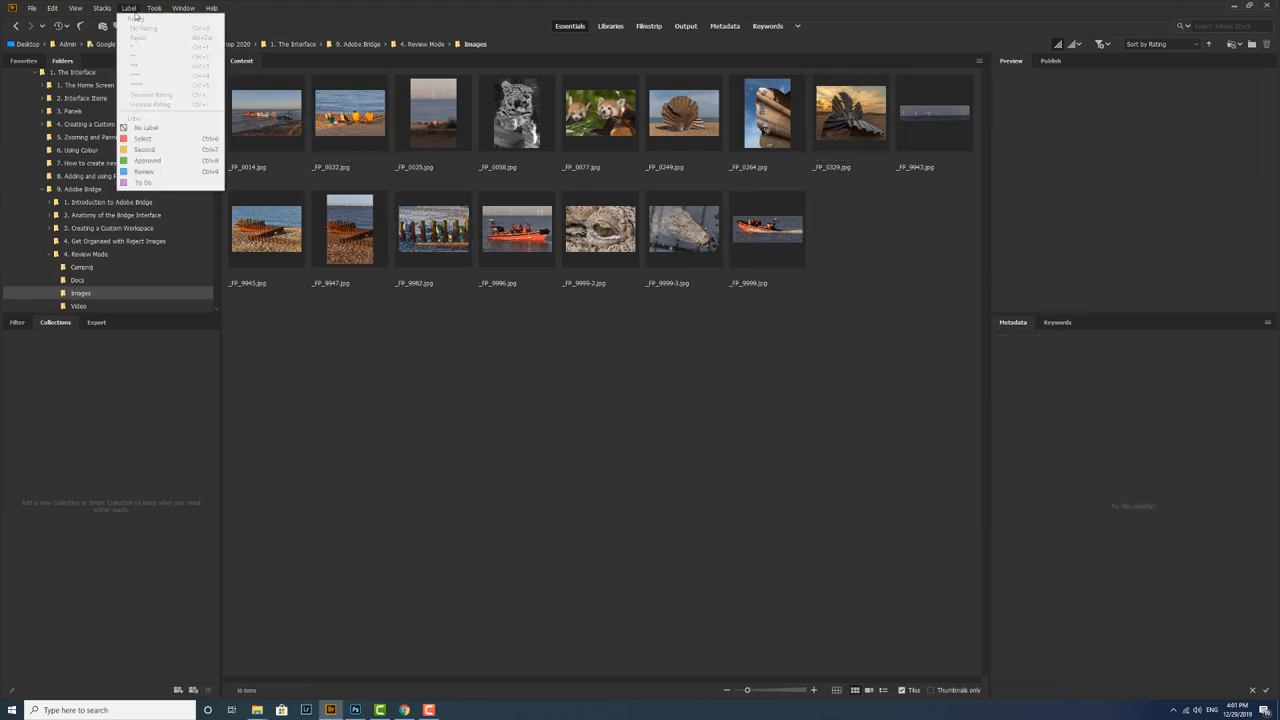